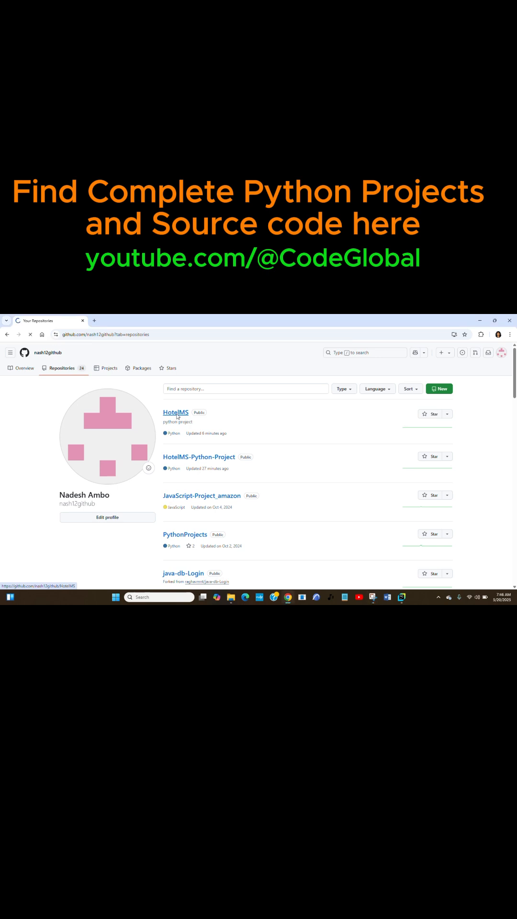
Open the HotelMS repository from the Repositories tab.
click(176, 412)
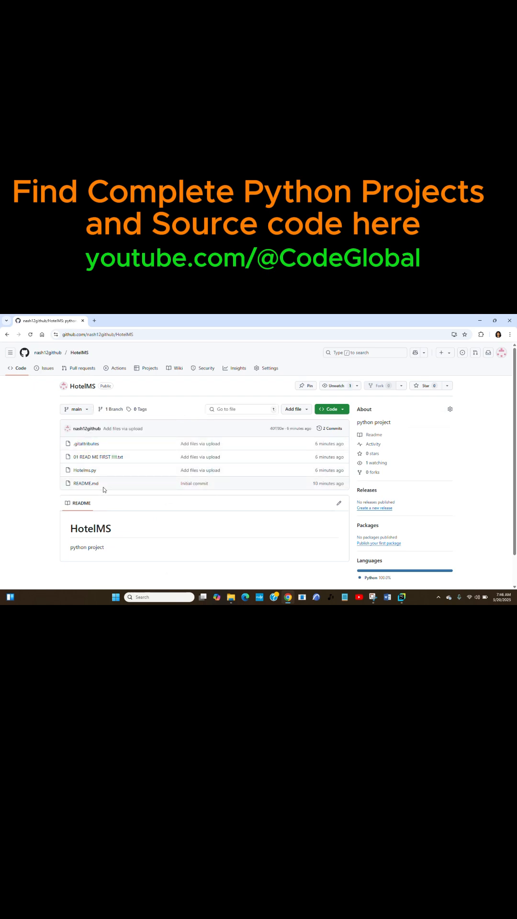
mouse_move(98, 457)
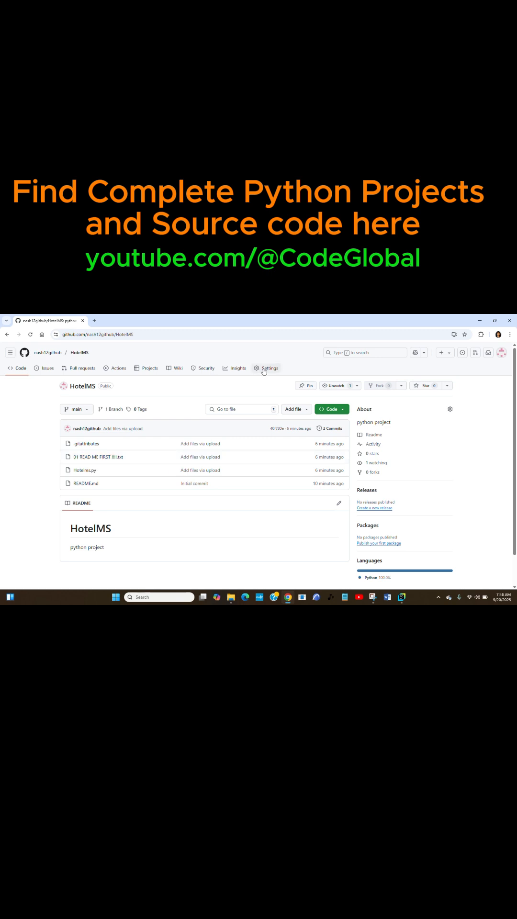
Open HotelMS's Settings and scroll down to the Danger Zone section.
click(268, 368)
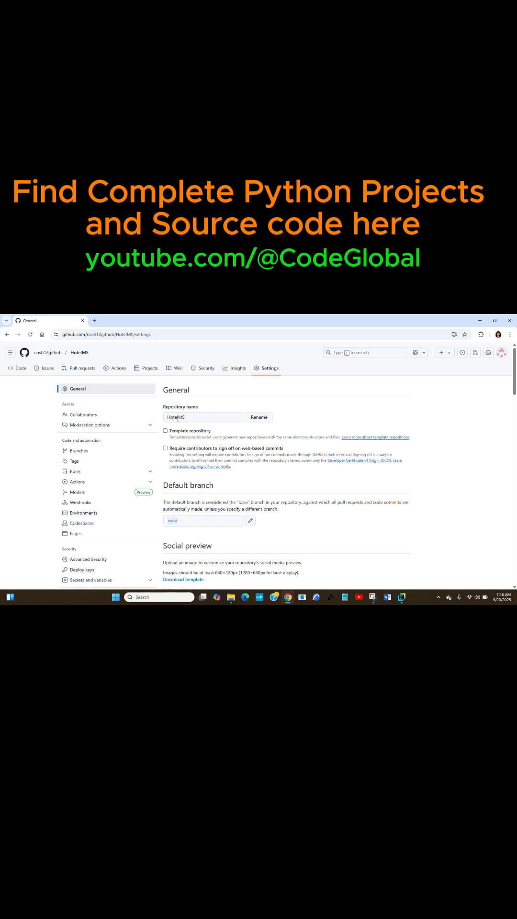
scroll(down, 3)
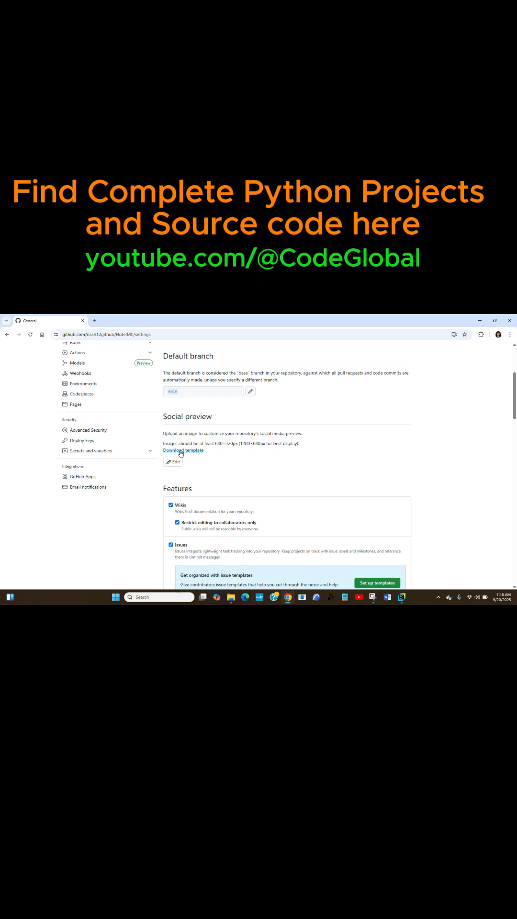
scroll(down, 3)
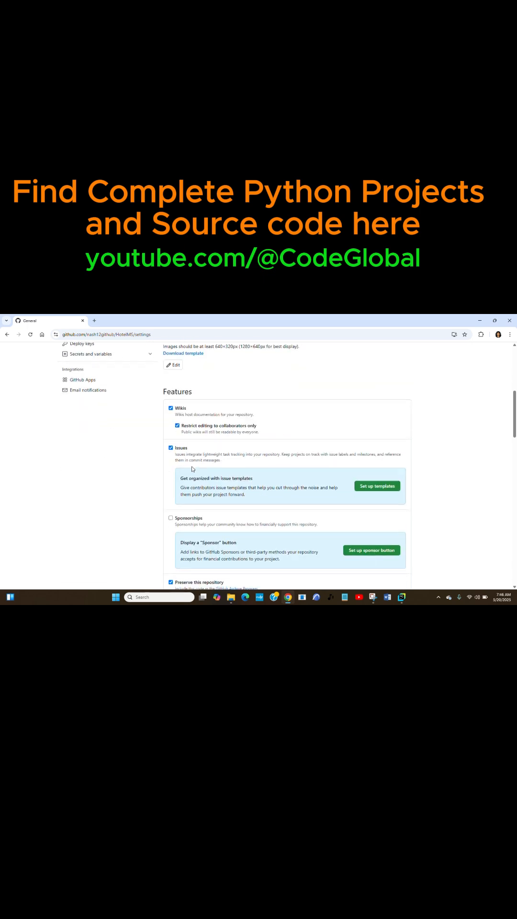
scroll(down, 3)
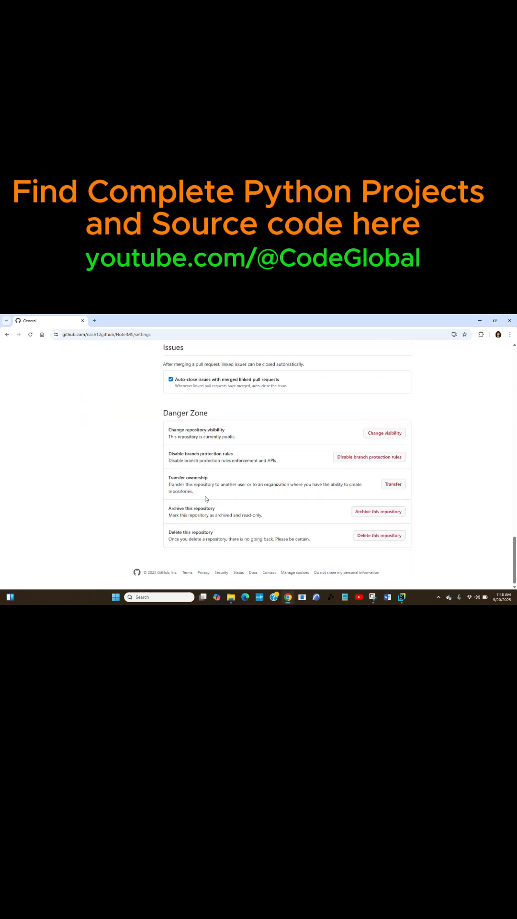
mouse_move(191, 415)
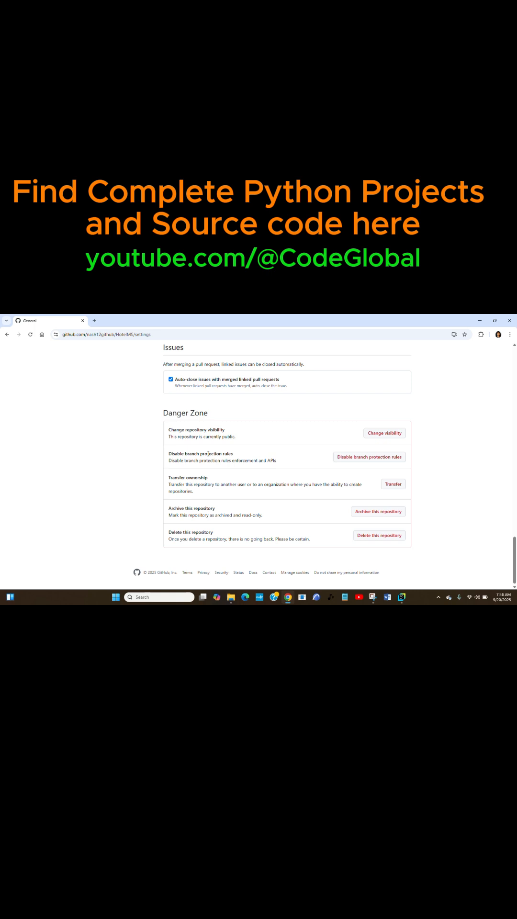
mouse_move(187, 547)
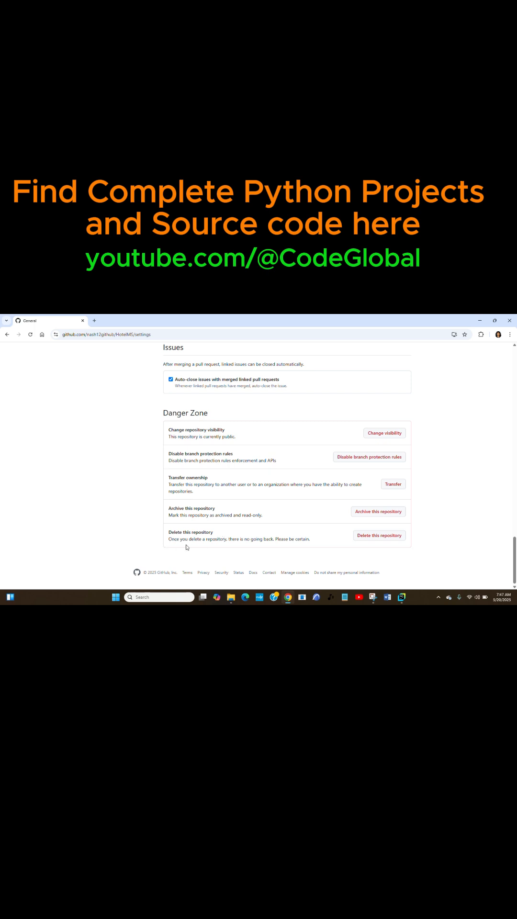
mouse_move(267, 547)
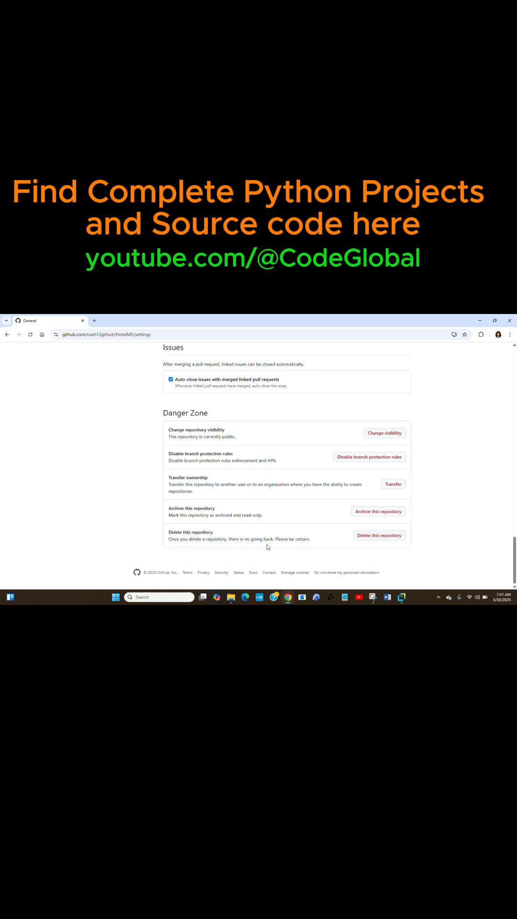
mouse_move(252, 532)
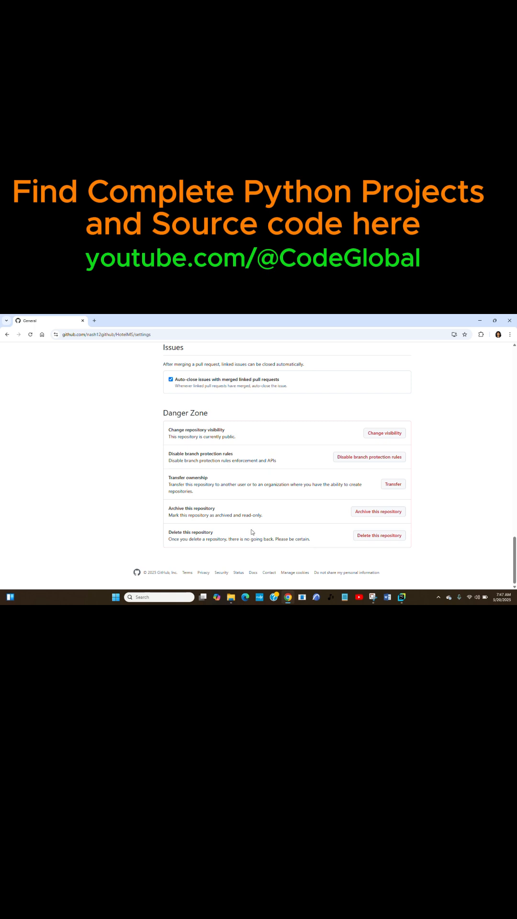
Start deleting HotelMS and accept both deletion warnings.
click(378, 535)
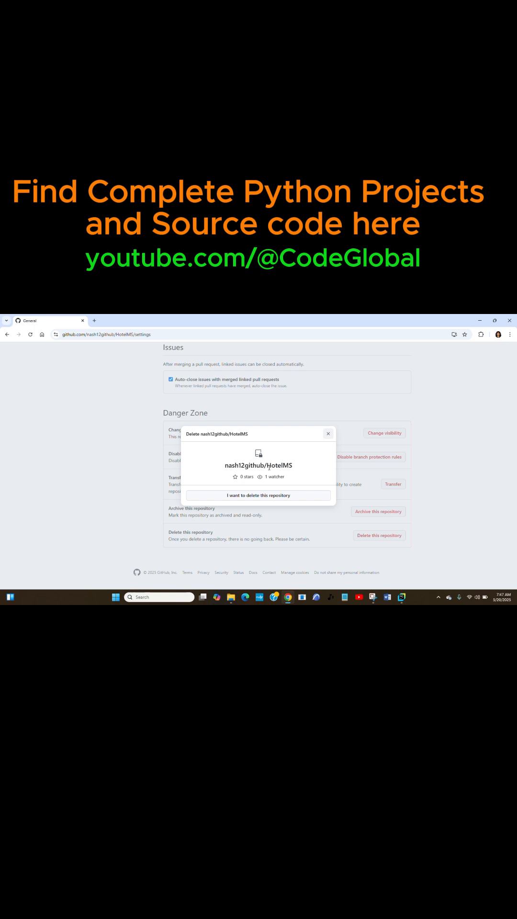
mouse_move(296, 470)
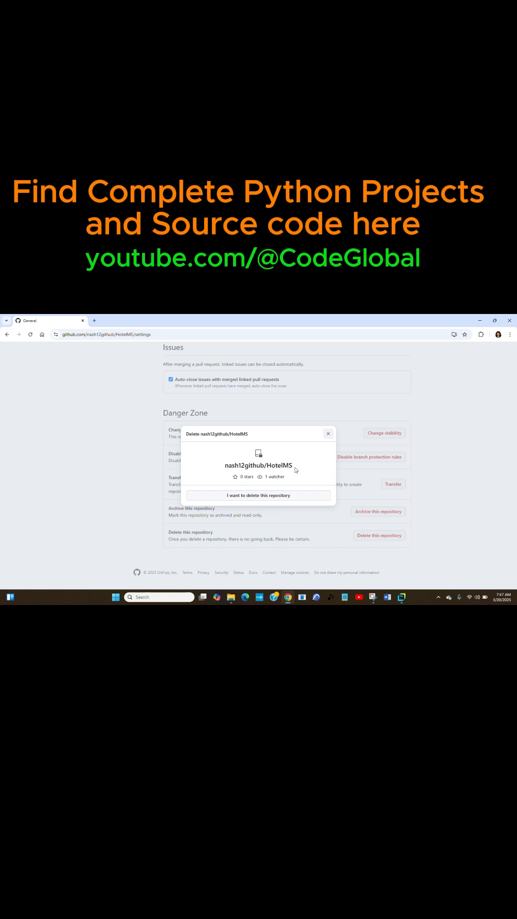
mouse_move(246, 496)
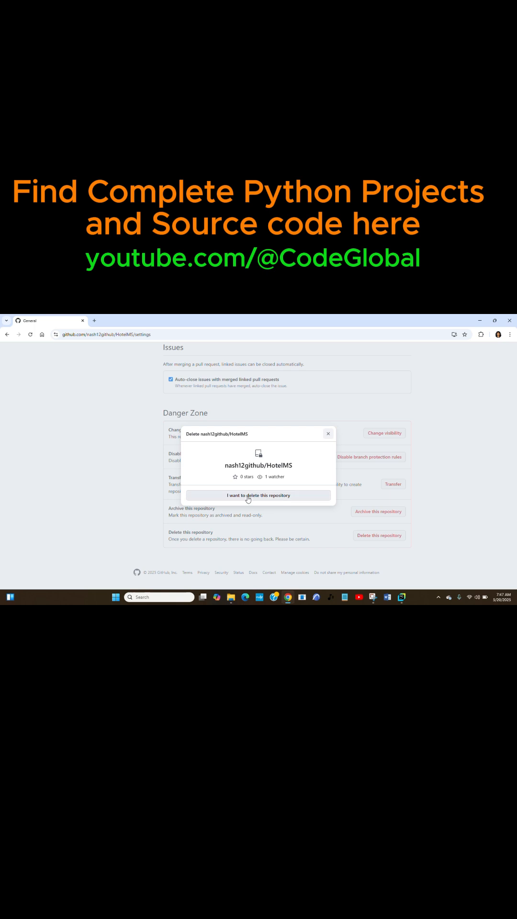
click(258, 496)
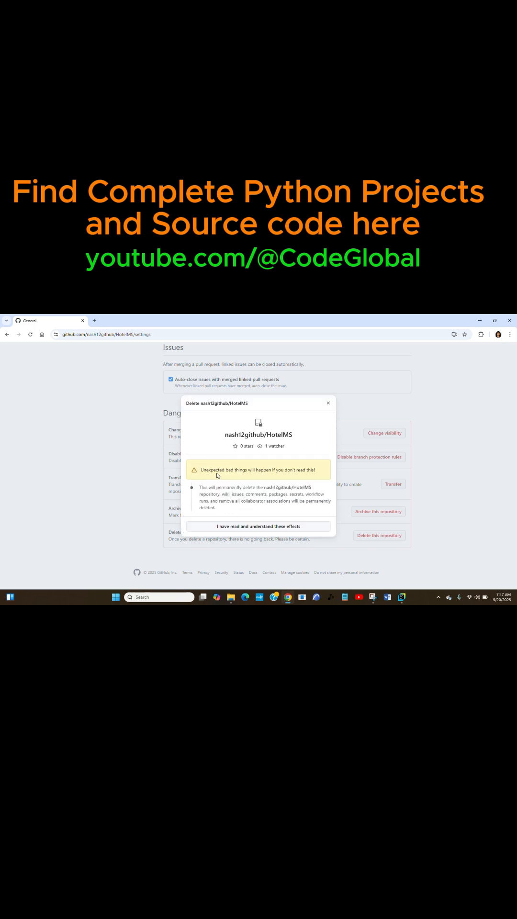
mouse_move(233, 497)
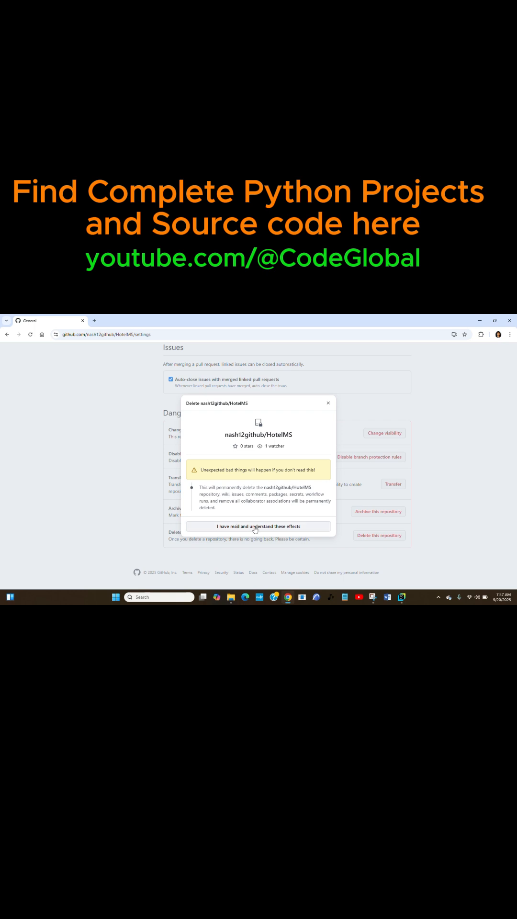
mouse_move(265, 530)
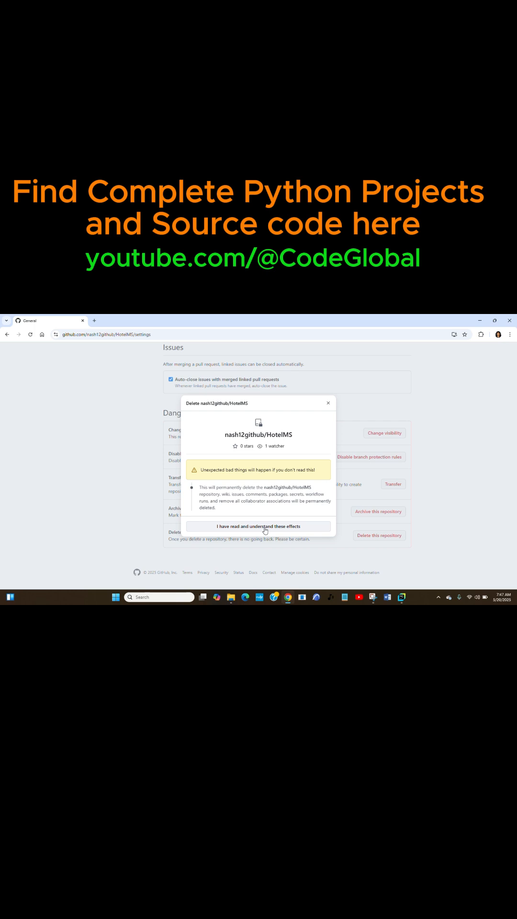
click(258, 526)
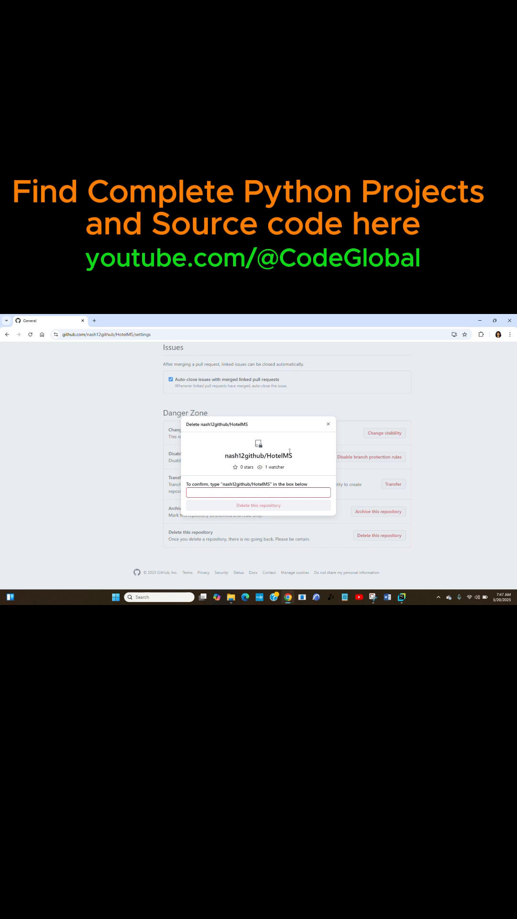
Copy the HotelMS name into the confirmation field and submit the deletion.
double_click(259, 455)
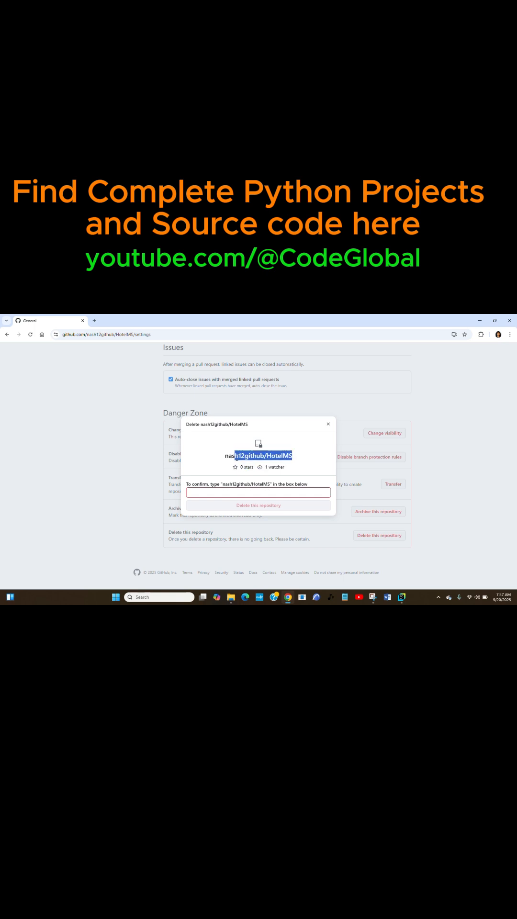
right_click(261, 455)
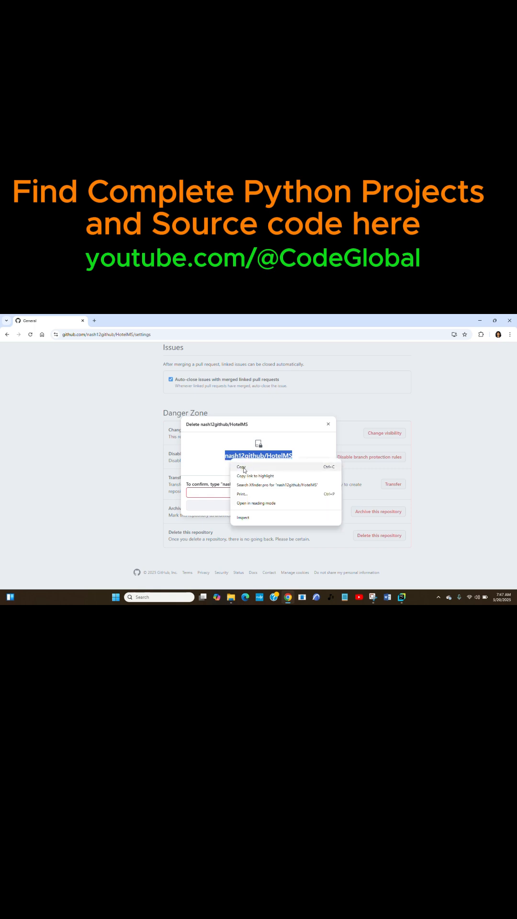
right_click(258, 493)
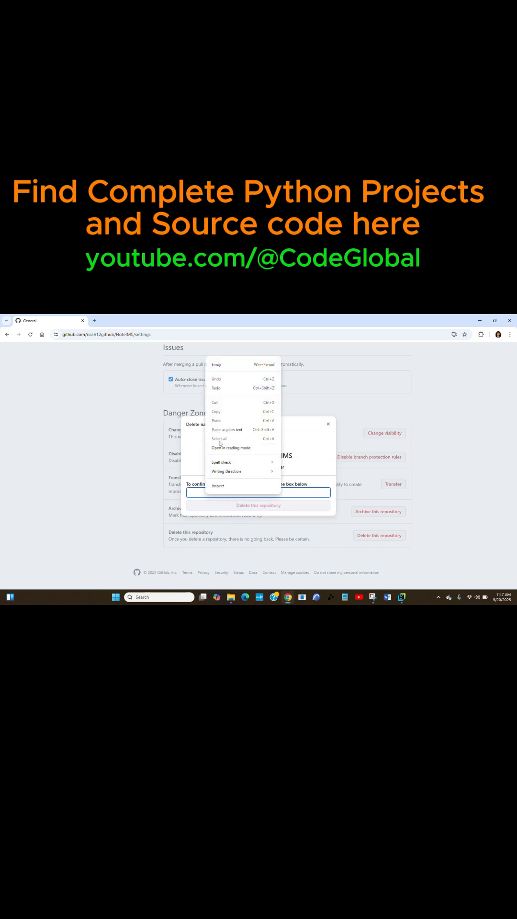
click(217, 421)
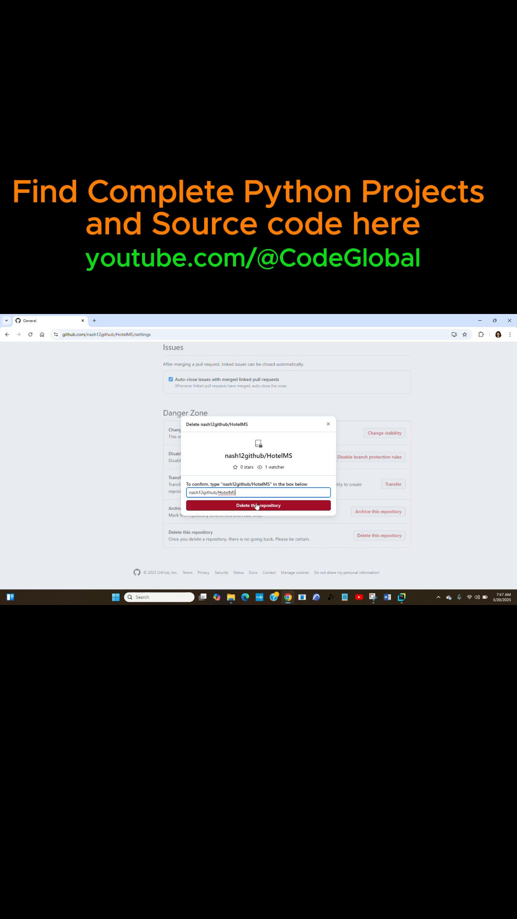
click(258, 505)
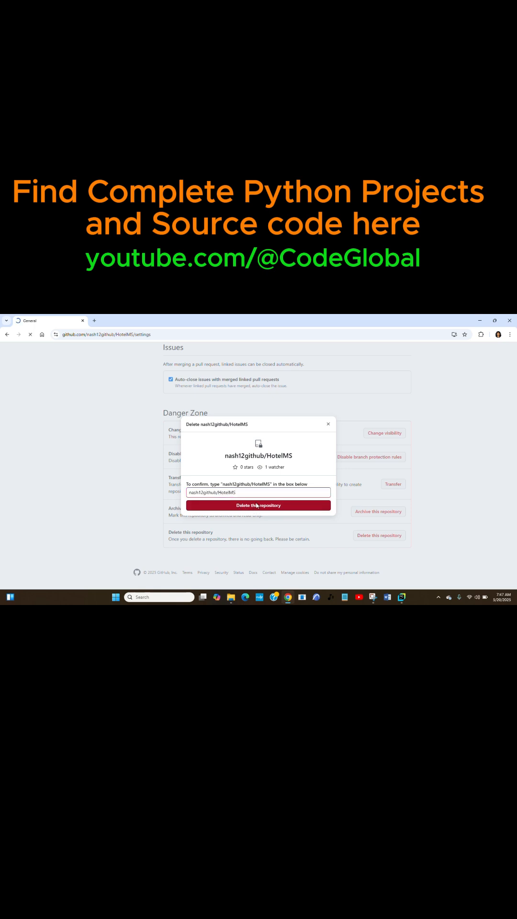
click(258, 506)
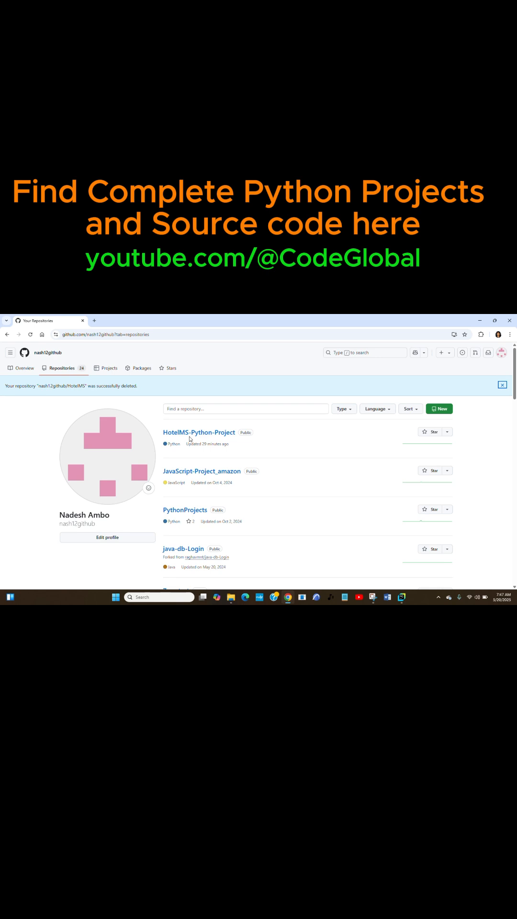
mouse_move(199, 432)
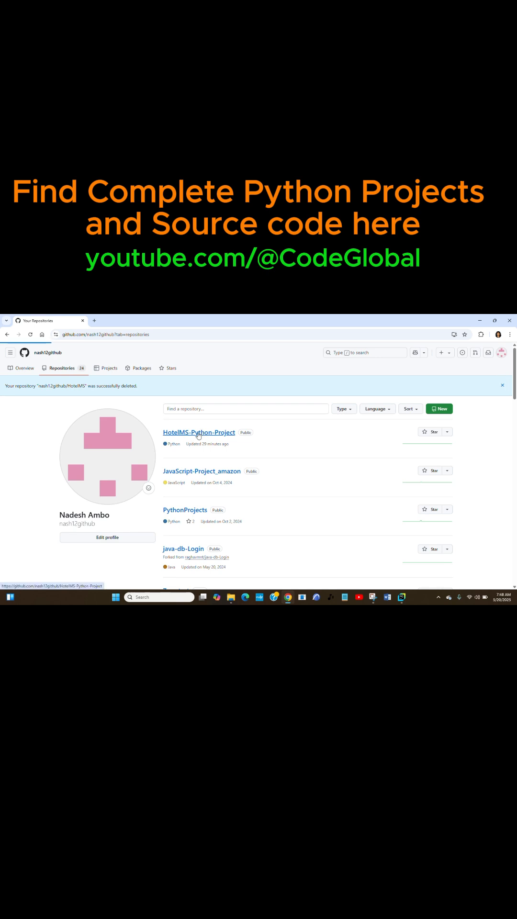
Open HotelMS-Python-Project from the repository list under the deletion banner.
click(198, 433)
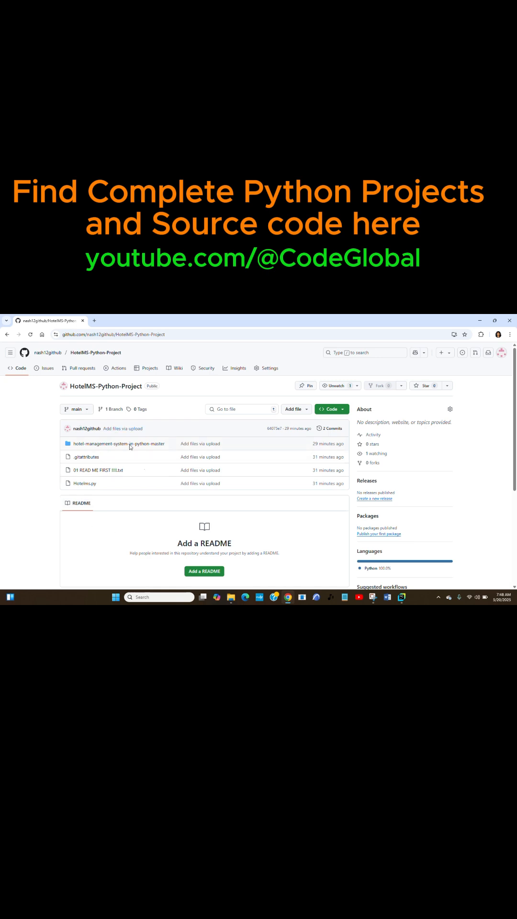
mouse_move(223, 438)
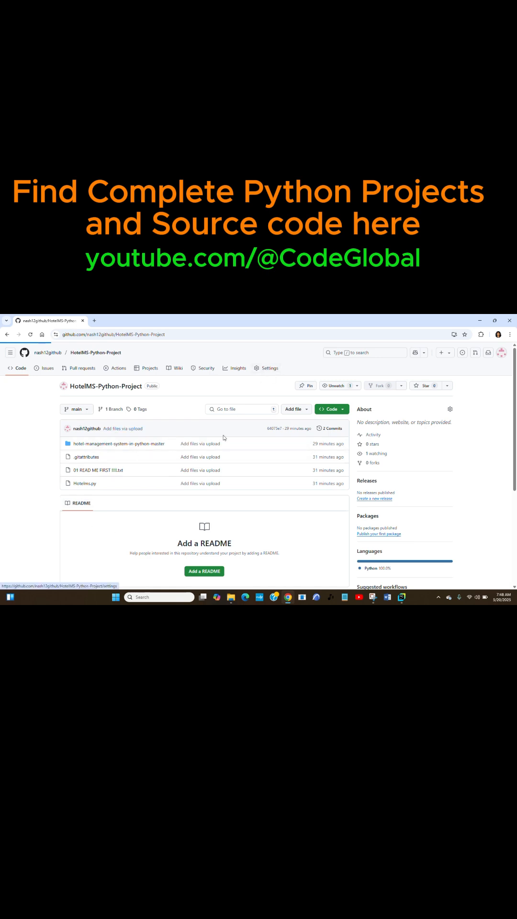
In HotelMS-Python-Project's settings, start deleting it from the Danger Zone.
click(268, 368)
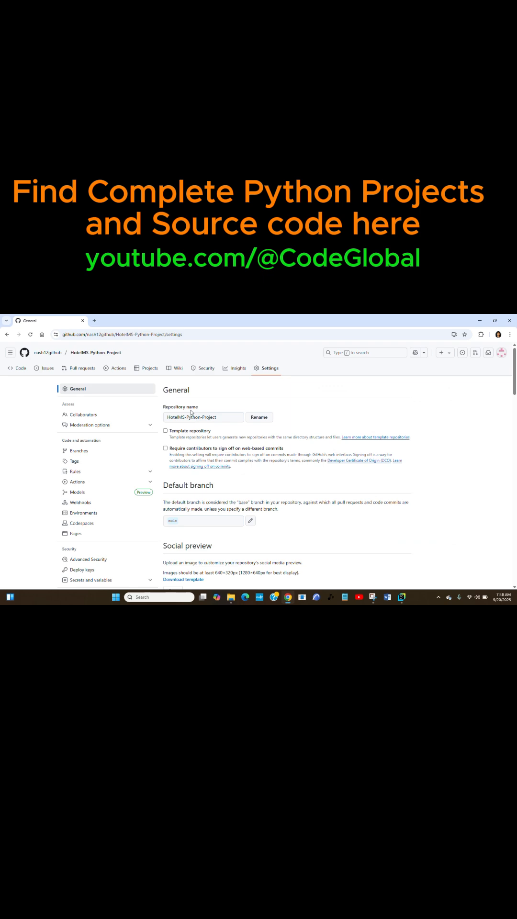
scroll(down, 3)
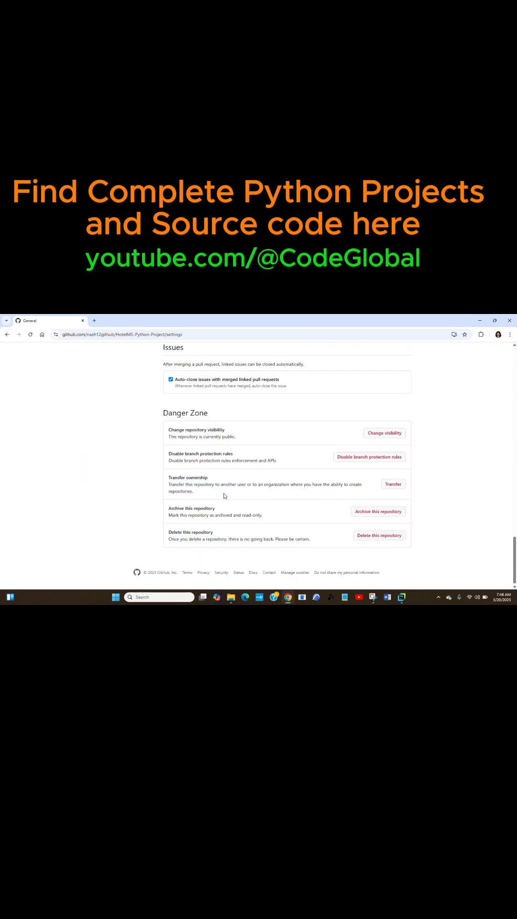
click(378, 535)
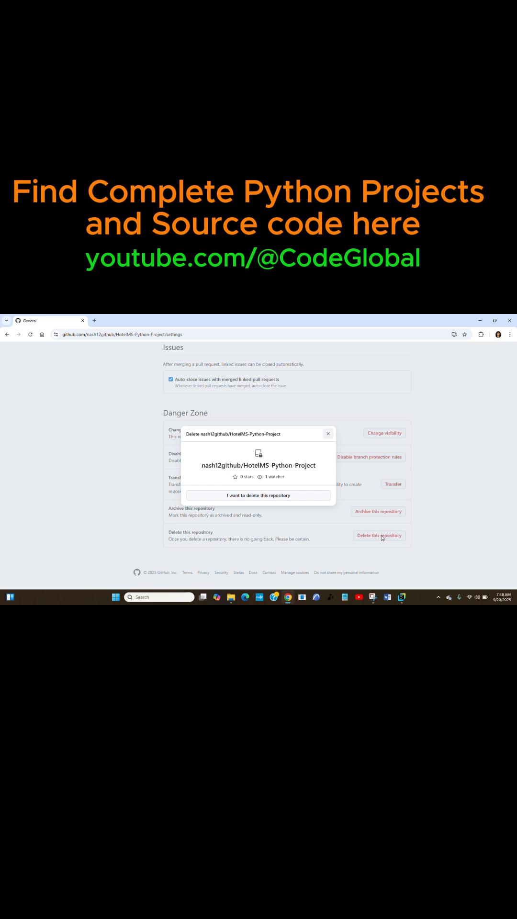
Accept both warnings, paste 'HotelMS-Python-Project' as confirmation, and submit the deletion.
click(258, 496)
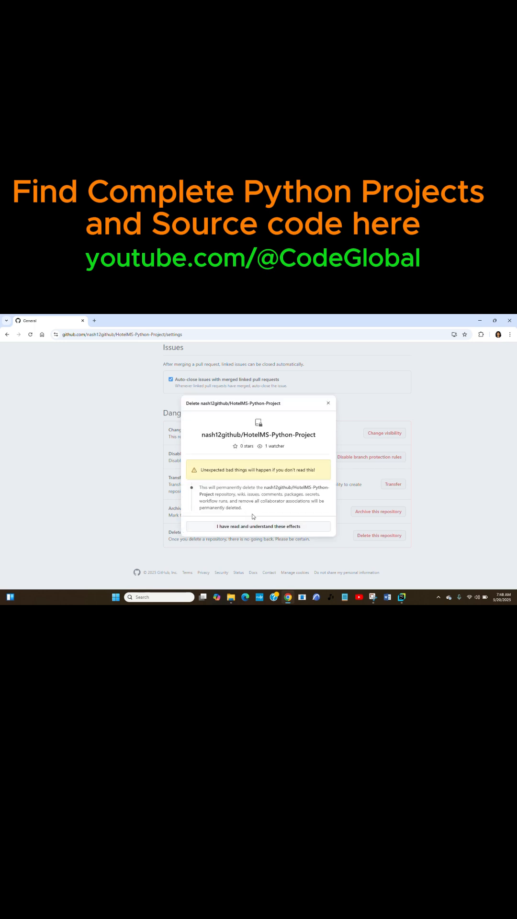
click(258, 525)
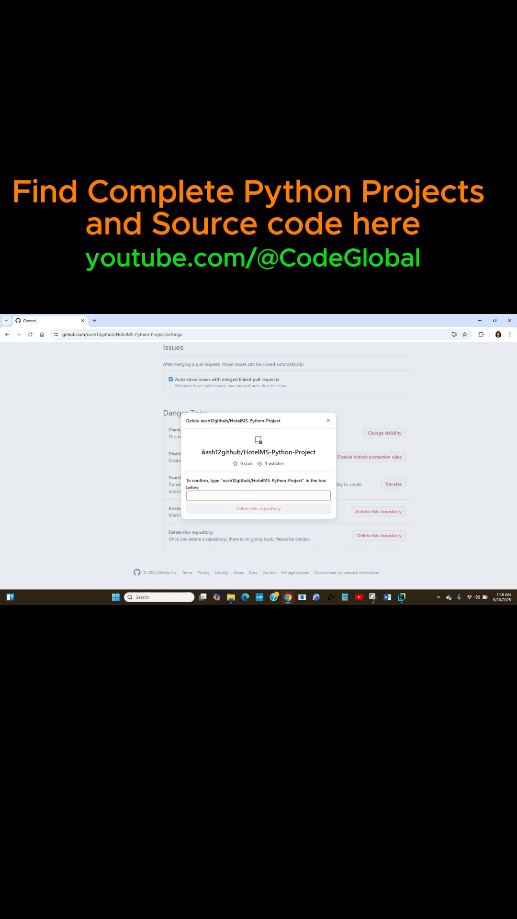
double_click(258, 452)
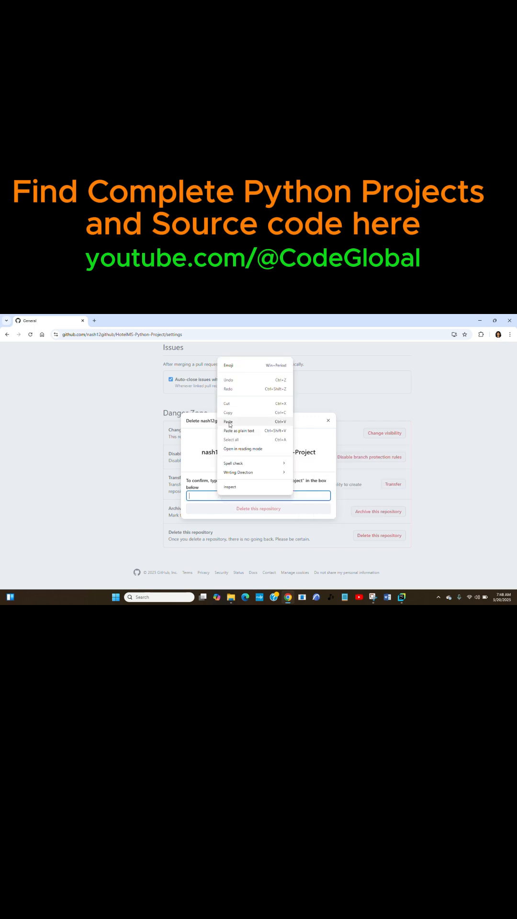
click(228, 422)
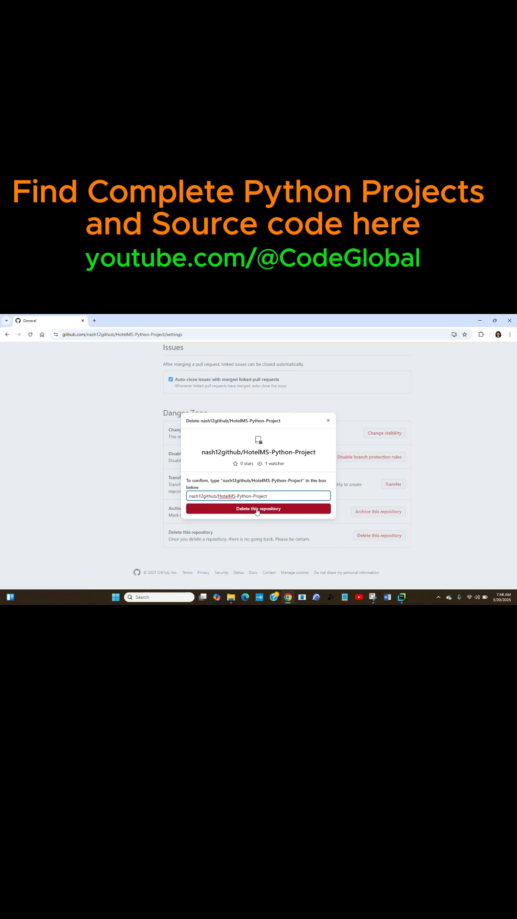
click(258, 508)
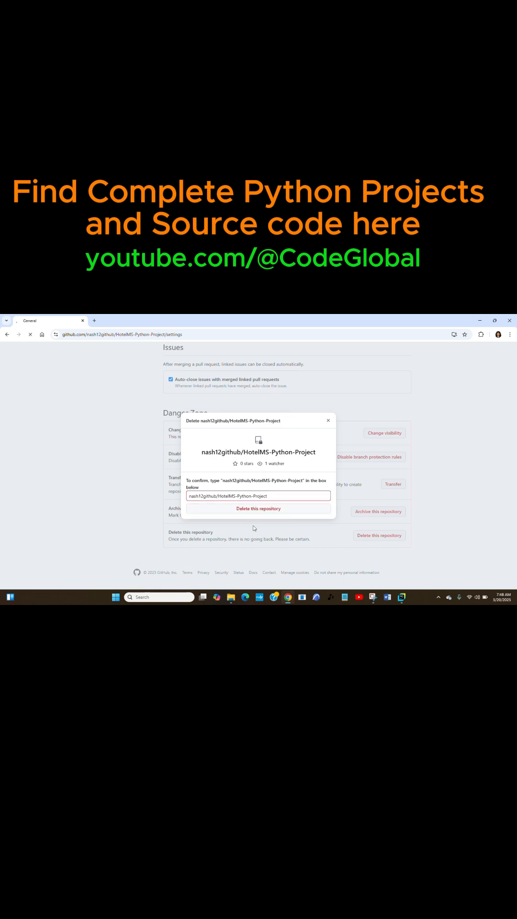
click(258, 509)
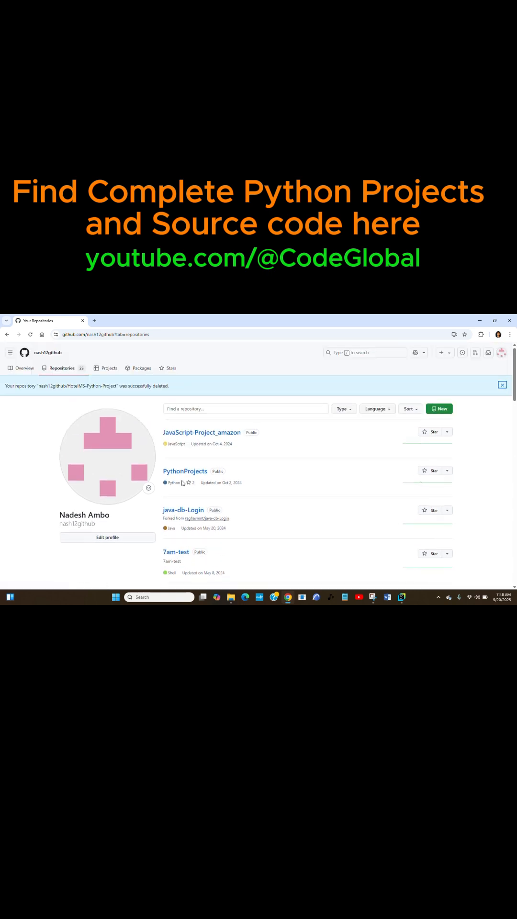
mouse_move(54, 391)
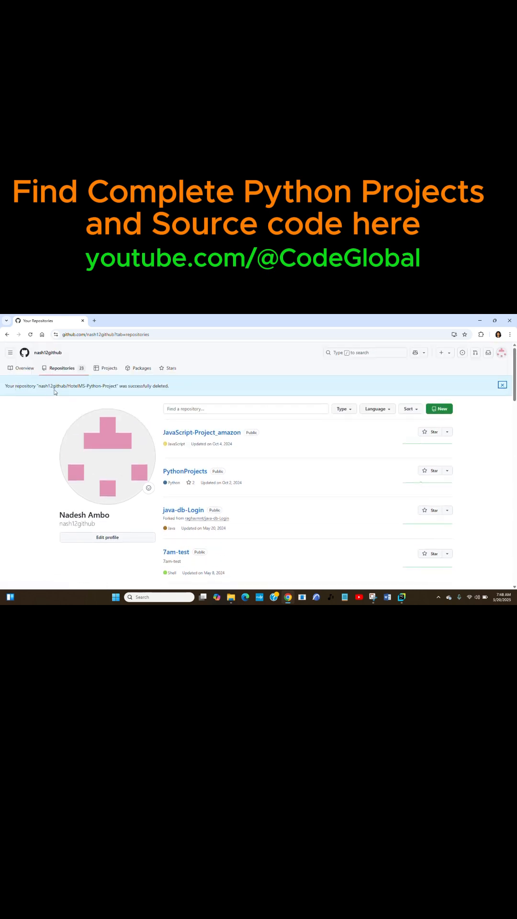
mouse_move(112, 392)
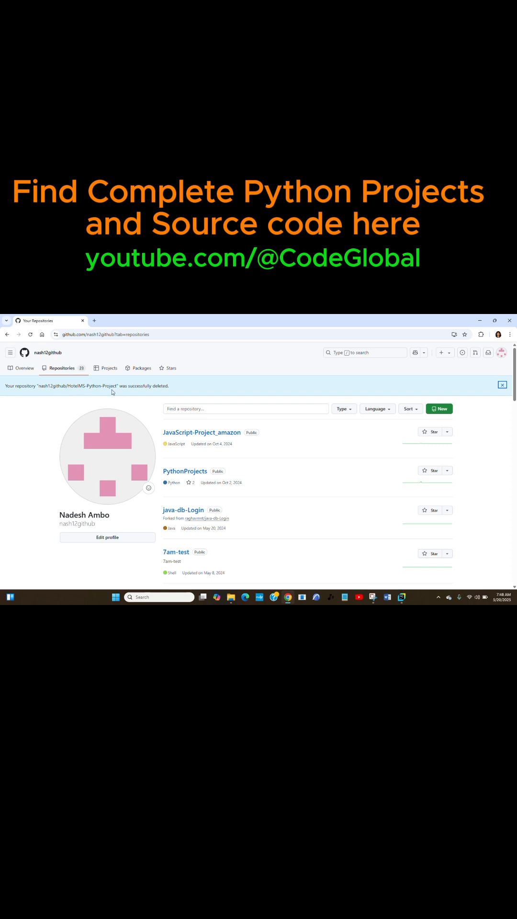
mouse_move(196, 441)
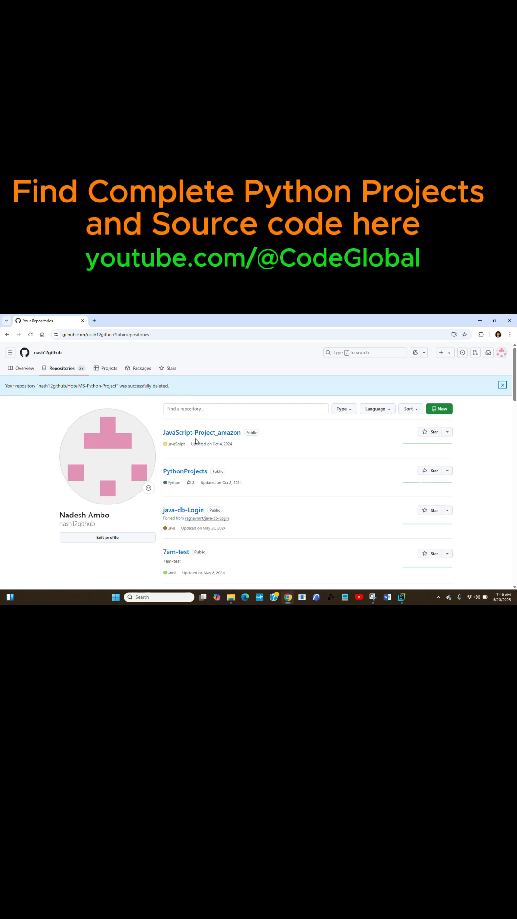
mouse_move(205, 464)
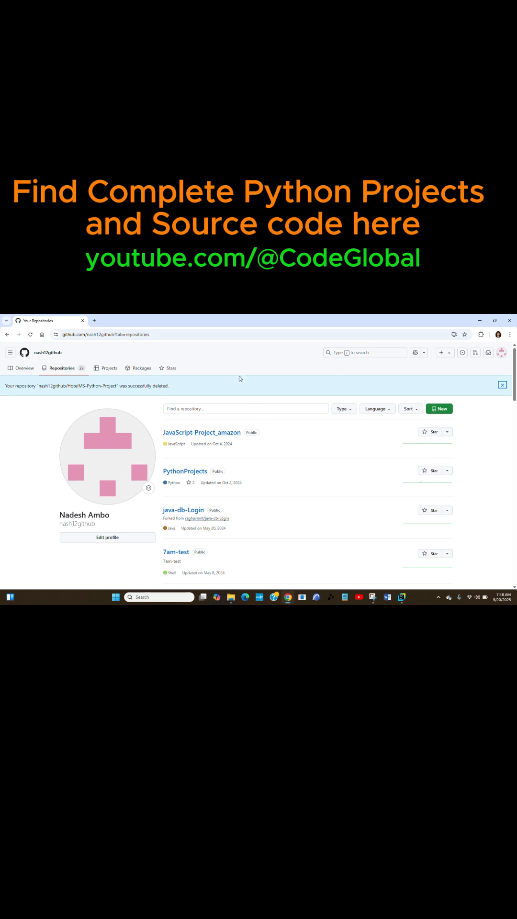
mouse_move(234, 369)
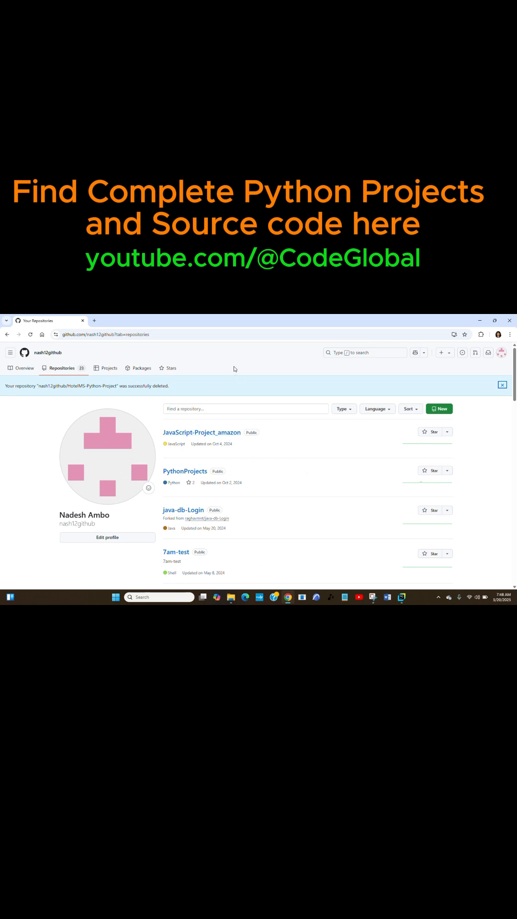
mouse_move(240, 402)
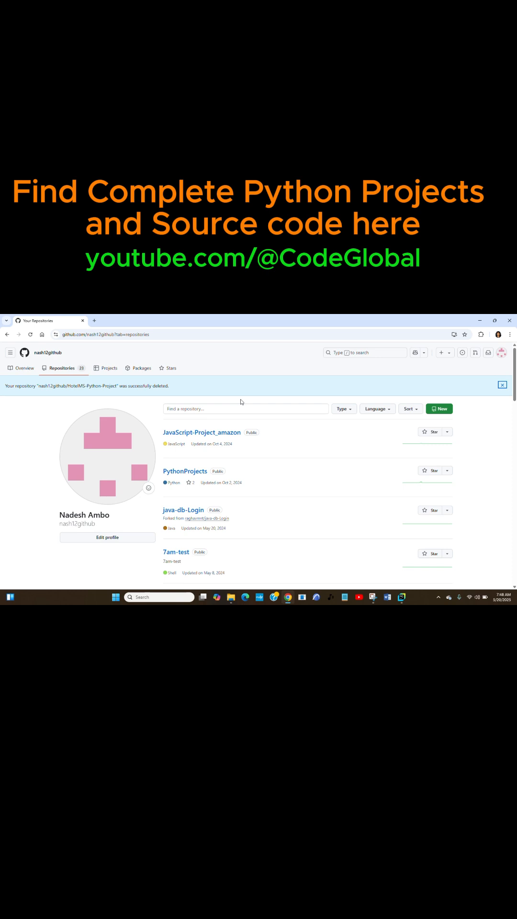